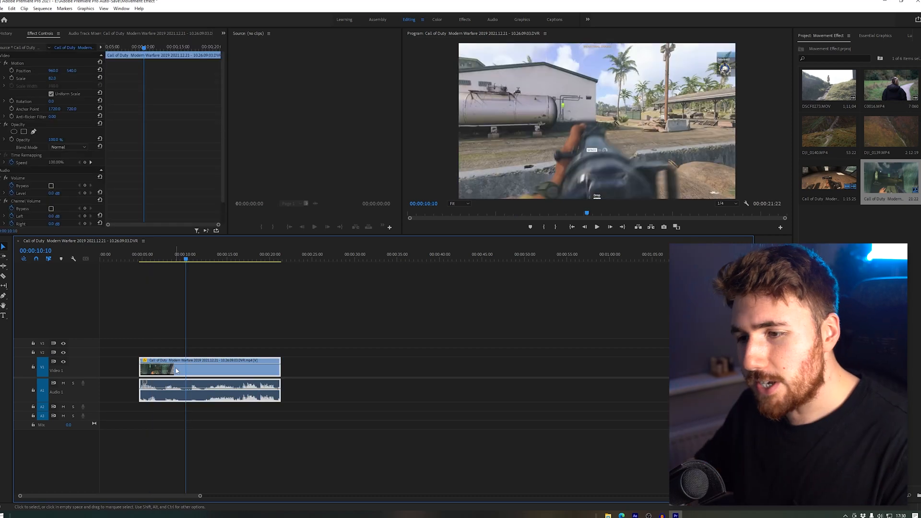
mouse_move(174, 370)
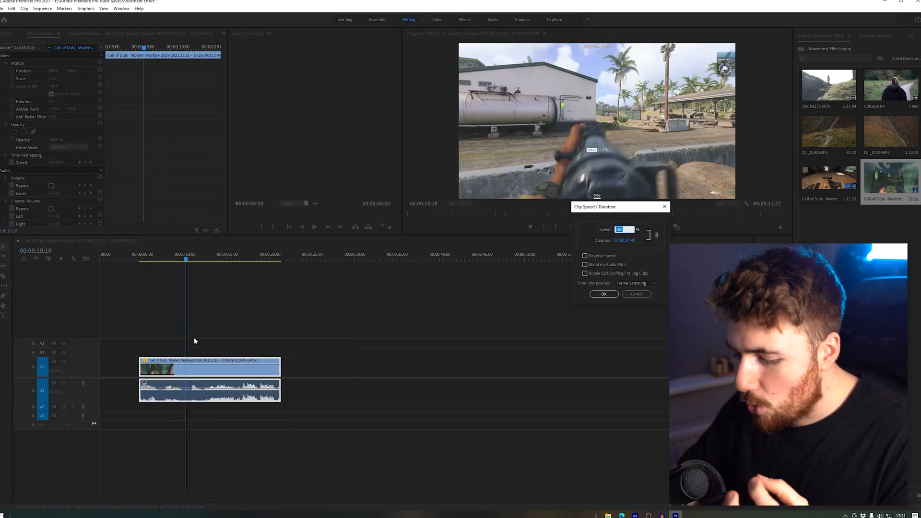
Step: Raise the Call of Duty clip's speed via Speed/Duration so it runs shorter
left_click(602, 295)
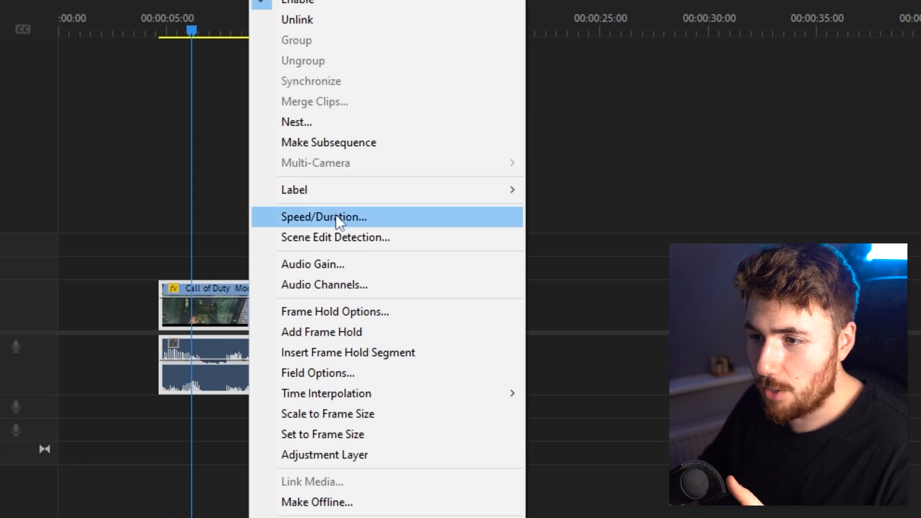
left_click(323, 217)
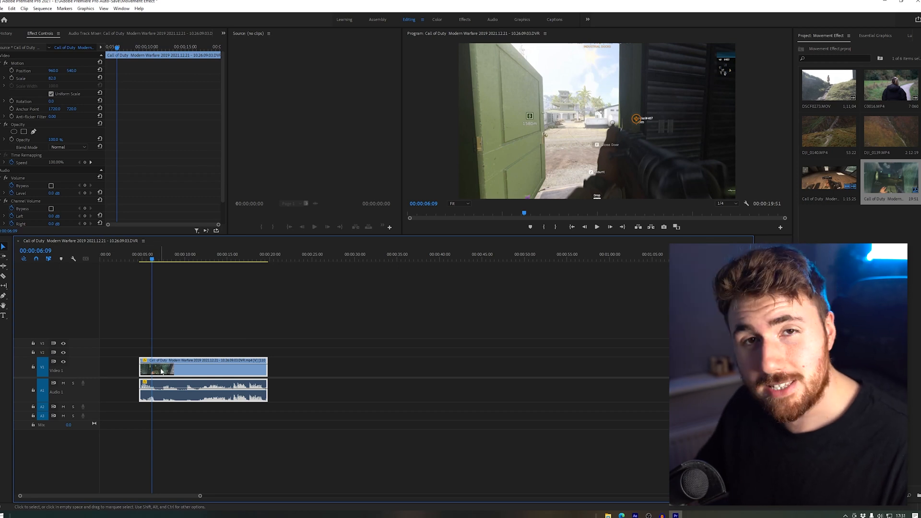
Step: Nest the clip into a new sequence named 'Cod Clip'
right_click(161, 371)
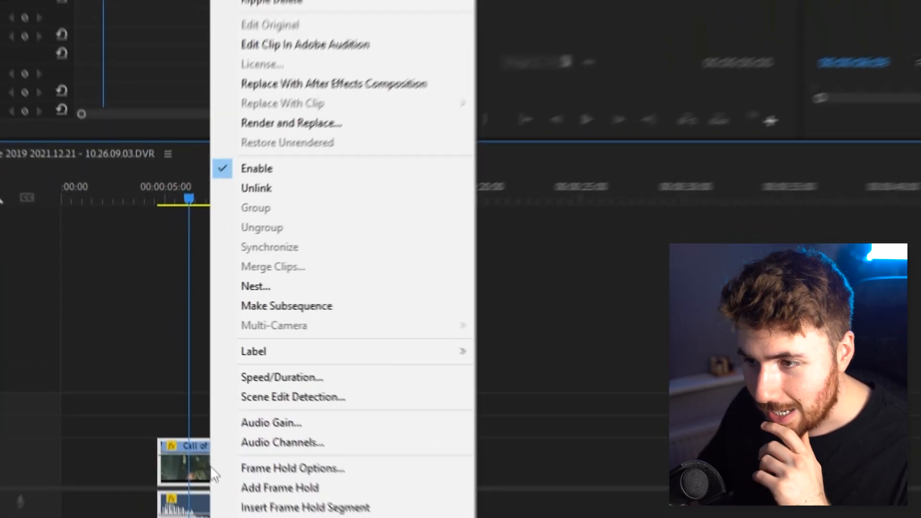
left_click(255, 286)
type("Call")
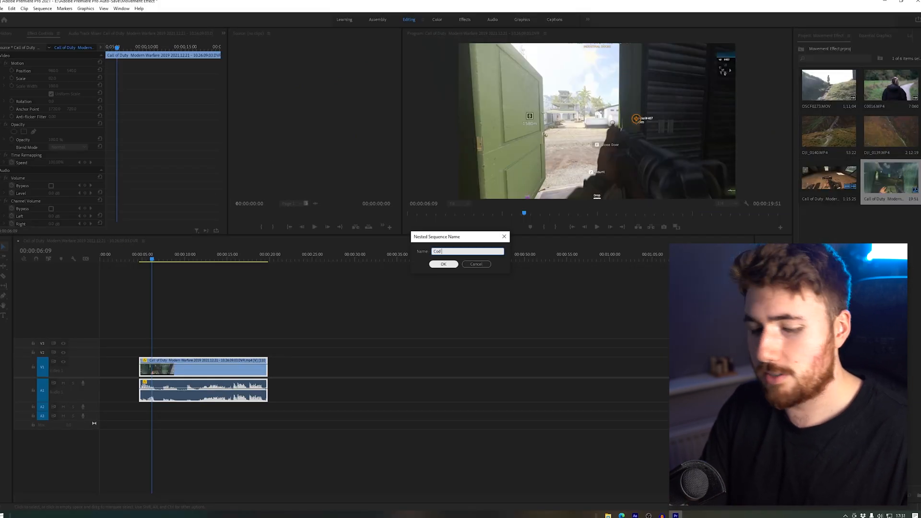
type("Clip")
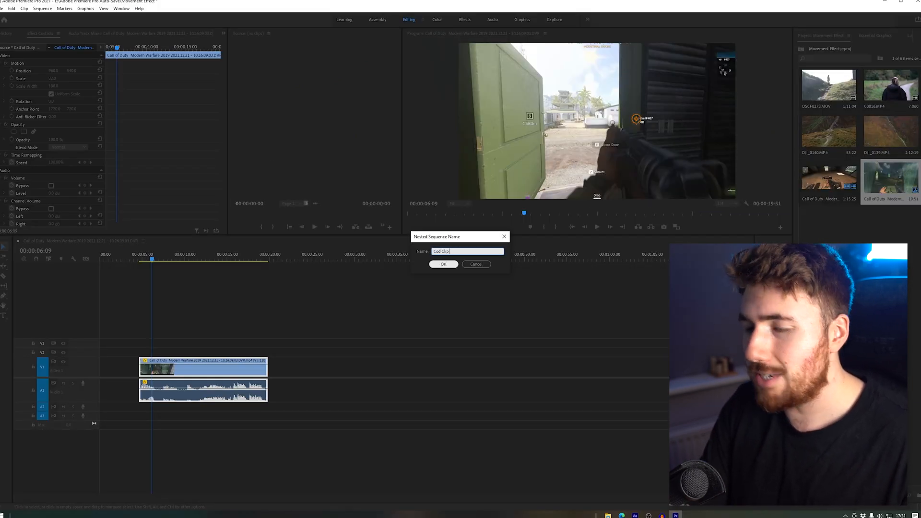
left_click(444, 264)
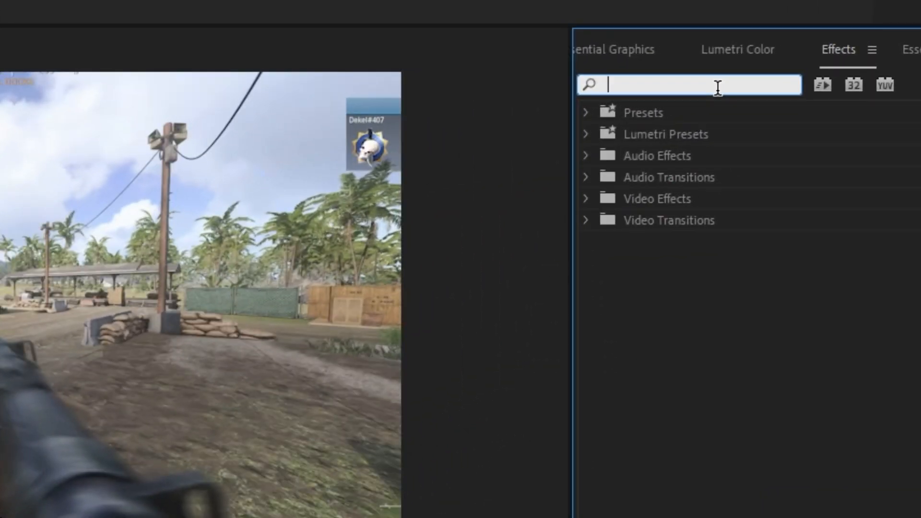
Step: Apply Timewarp to the nested clip and set Adjust Time By to Speed at 100
type("time wa")
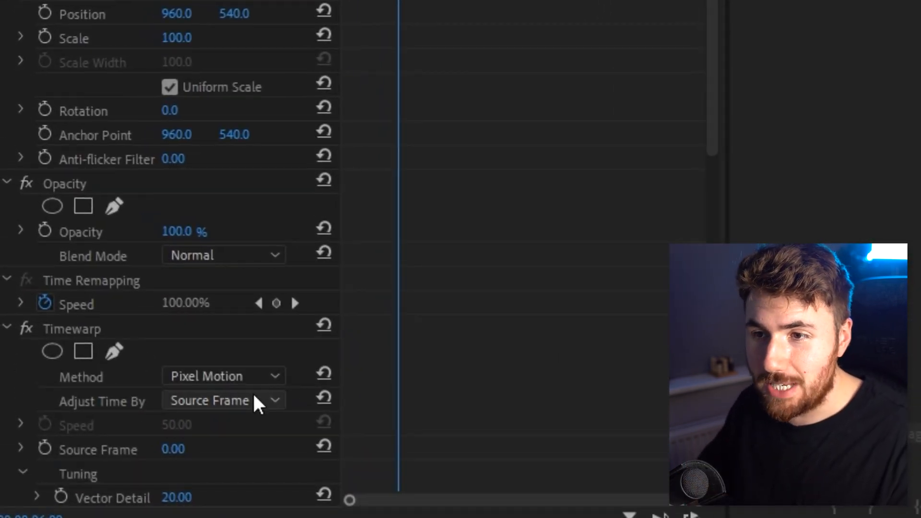
left_click(223, 400)
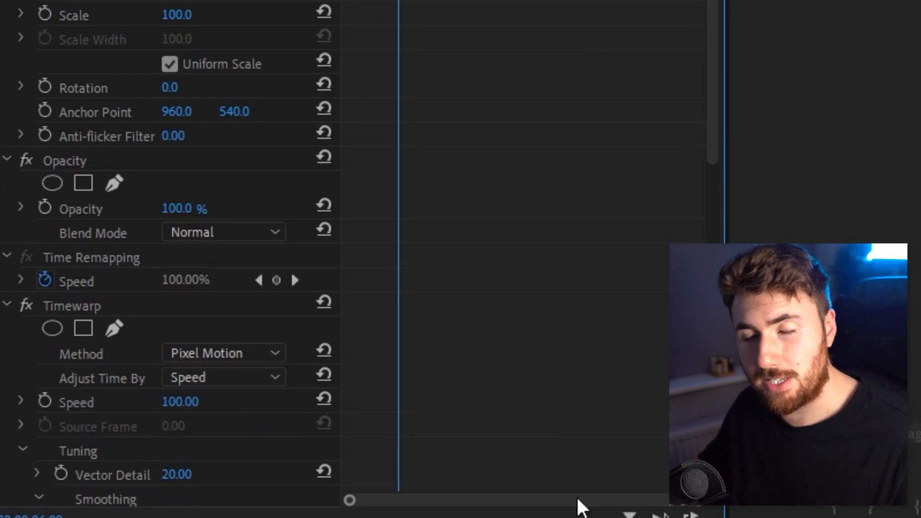
scroll("down", 3)
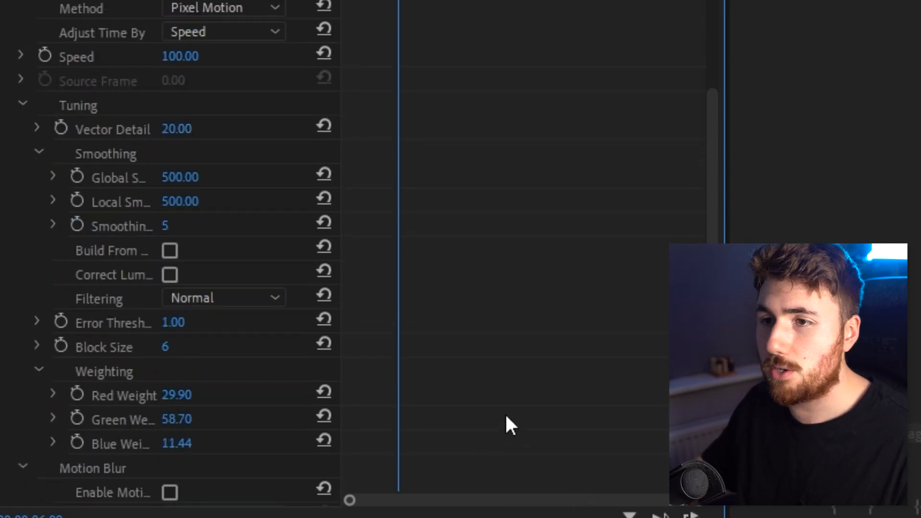
scroll("down", 3)
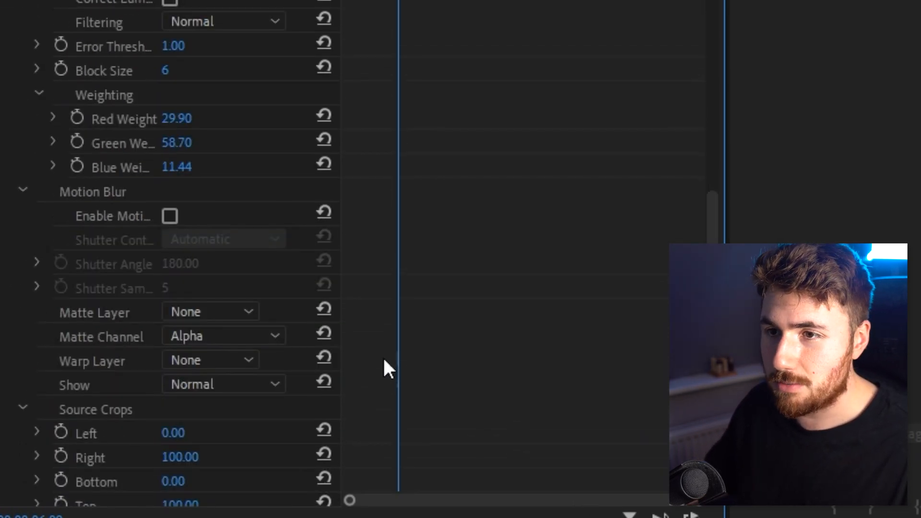
scroll("up", 3)
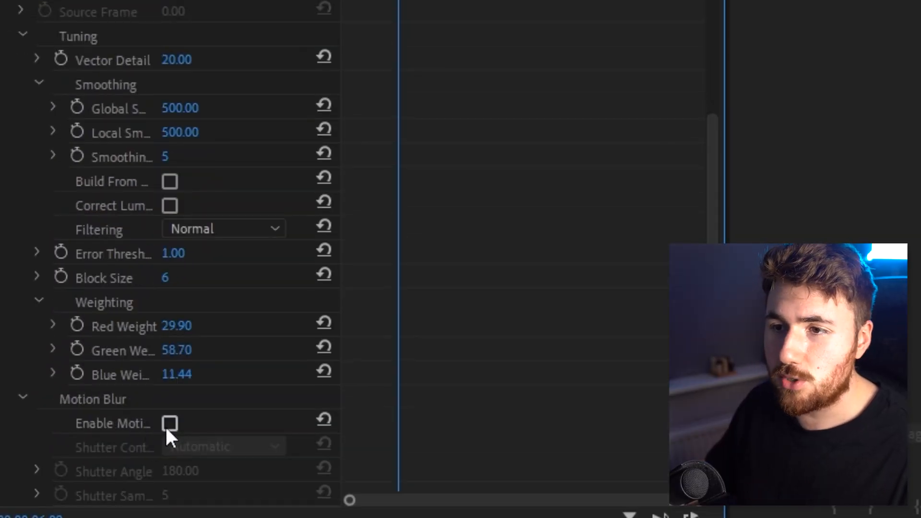
Step: Enable Timewarp motion blur with Manual shutter control and a shutter angle of 550
scroll("down", 3)
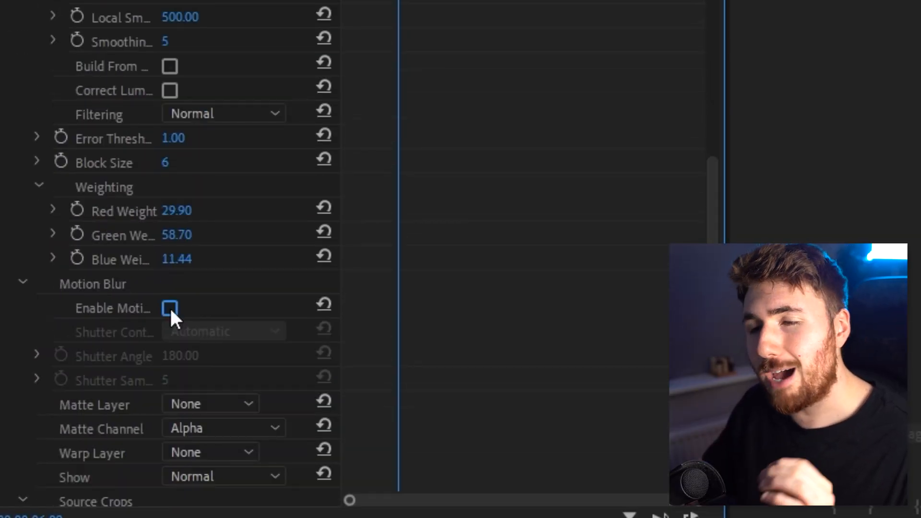
left_click(170, 308)
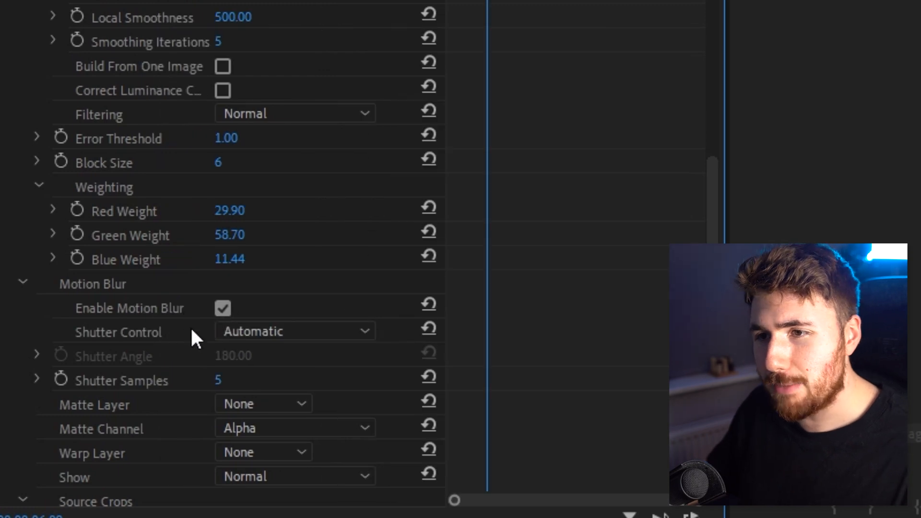
left_click(294, 331)
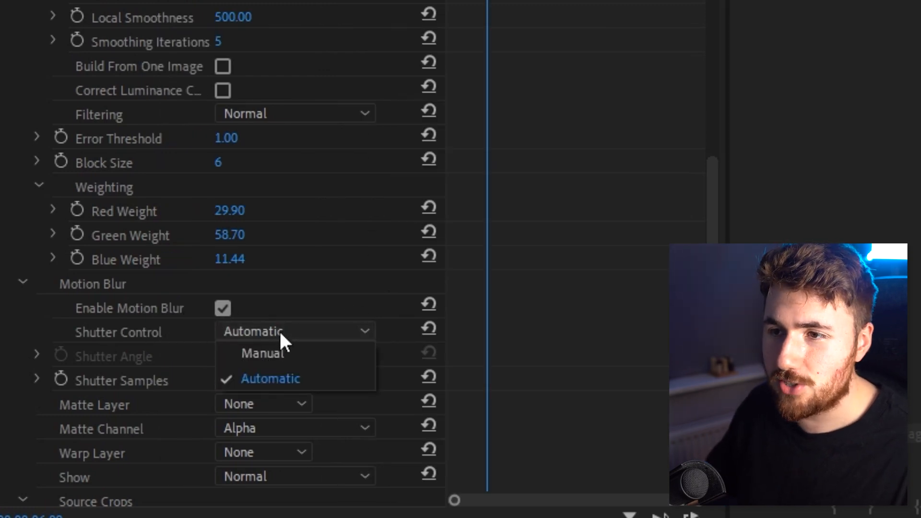
left_click(260, 353)
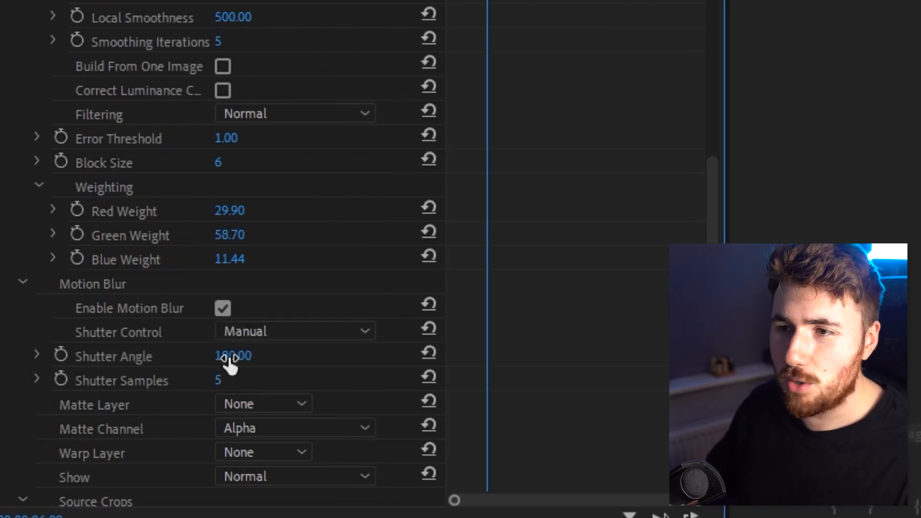
double_click(233, 355)
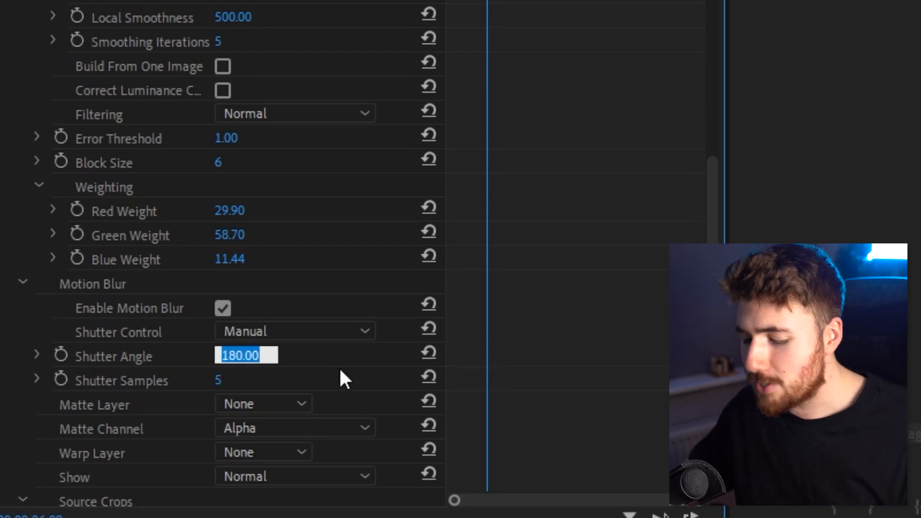
type("550")
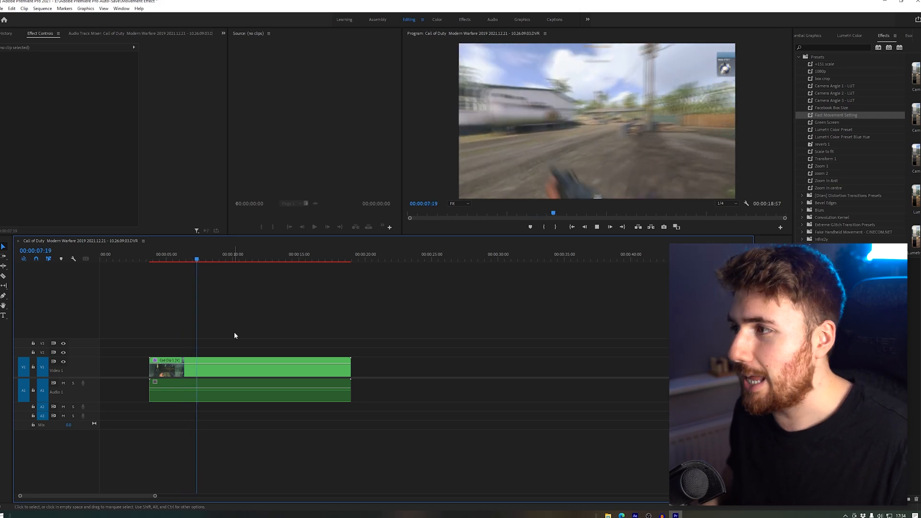
Step: Render the work area effects and play the sequence to preview the blur
left_click(246, 367)
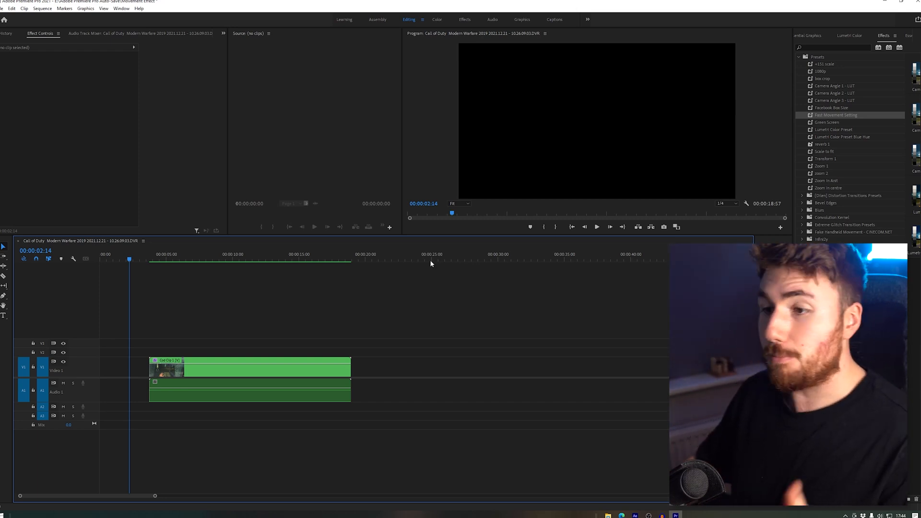
key("ctrl+s")
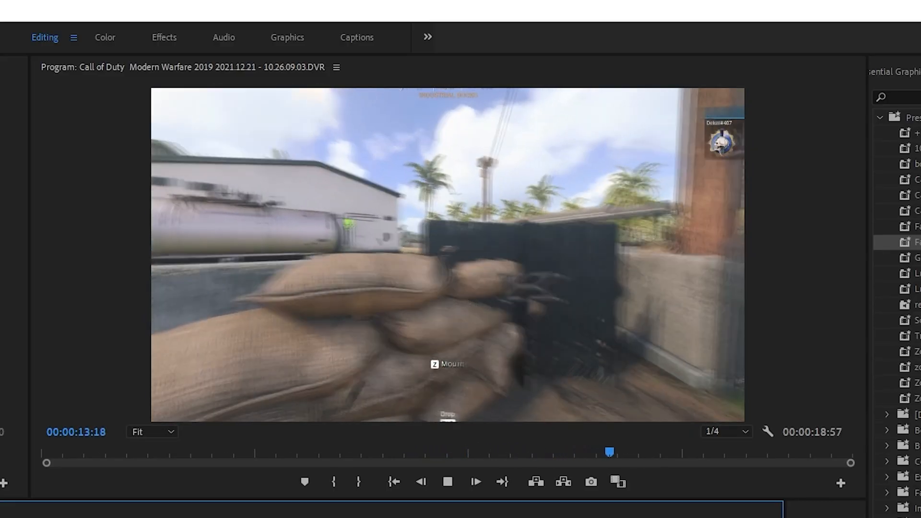
Step: Stop playback and select the nested Cod Clip's Timewarp effect in Effect Controls
left_click(475, 481)
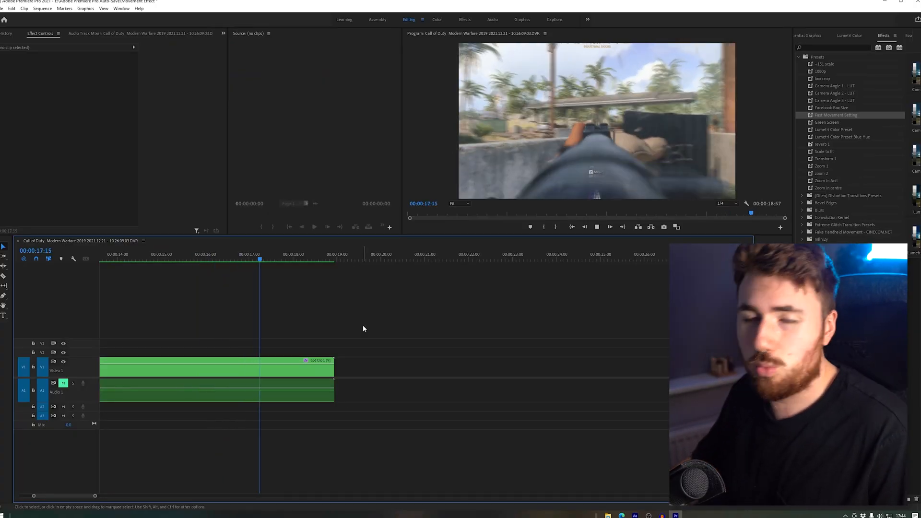
left_click(214, 368)
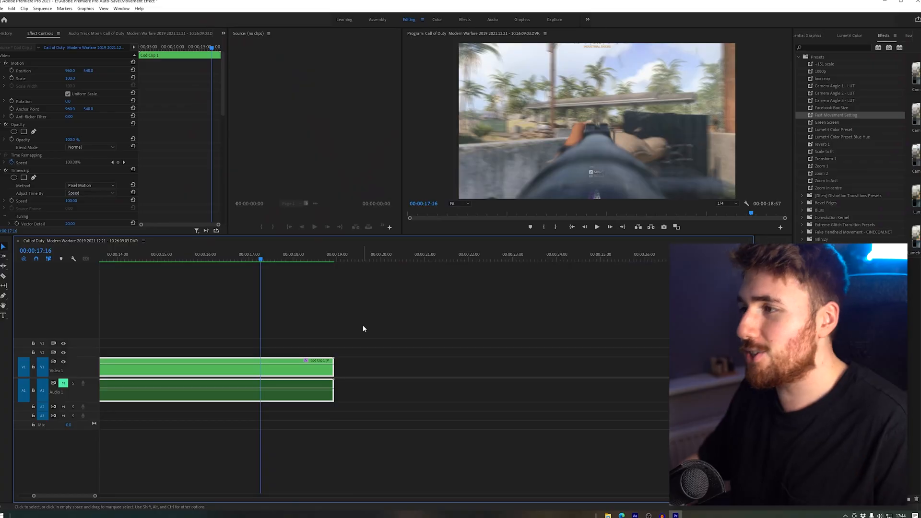
left_click(247, 253)
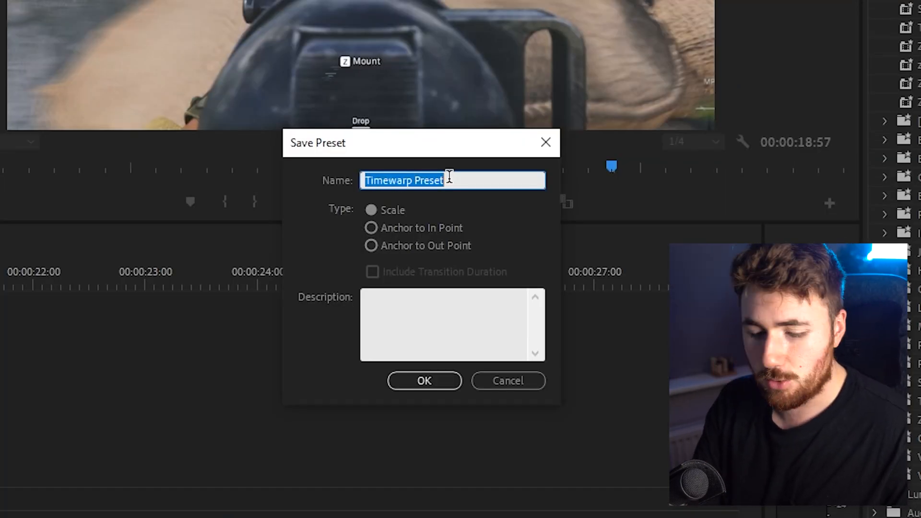
Step: Save the Timewarp settings as a preset named 'Movement Motion Blur'
type("Movemen")
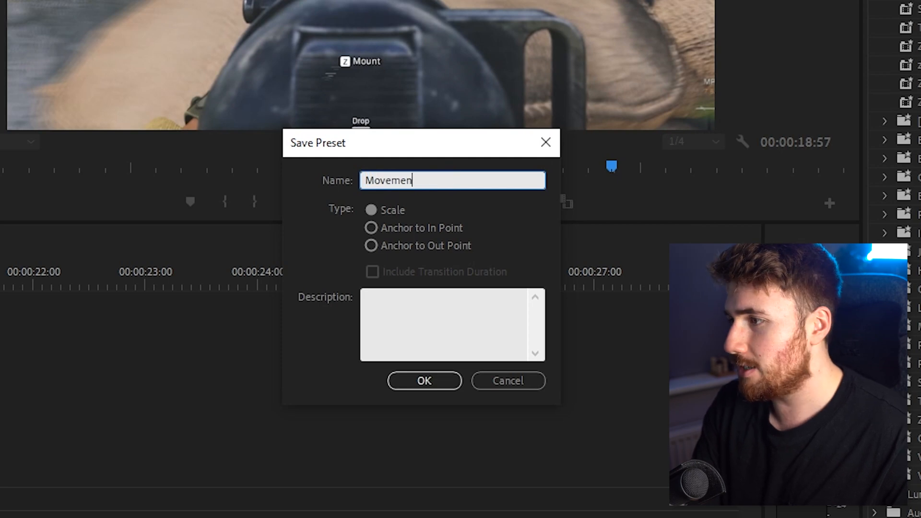
type("t")
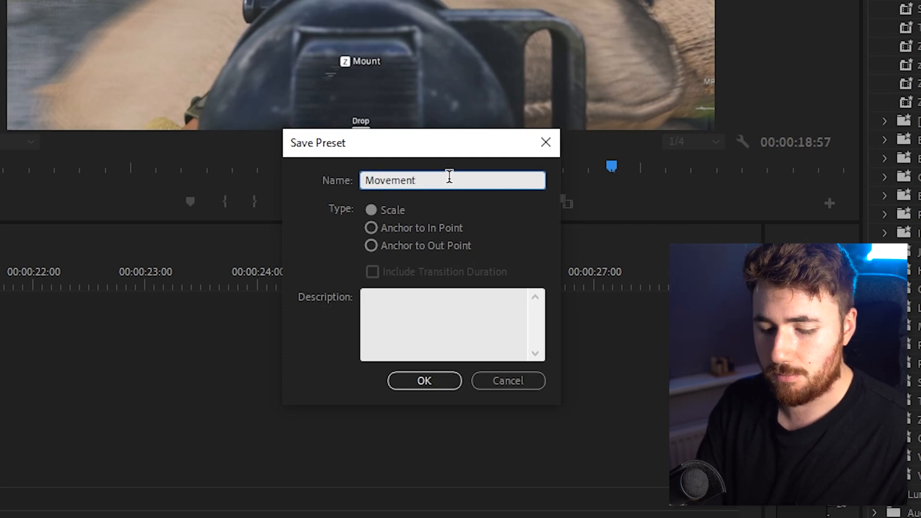
type("Motion B")
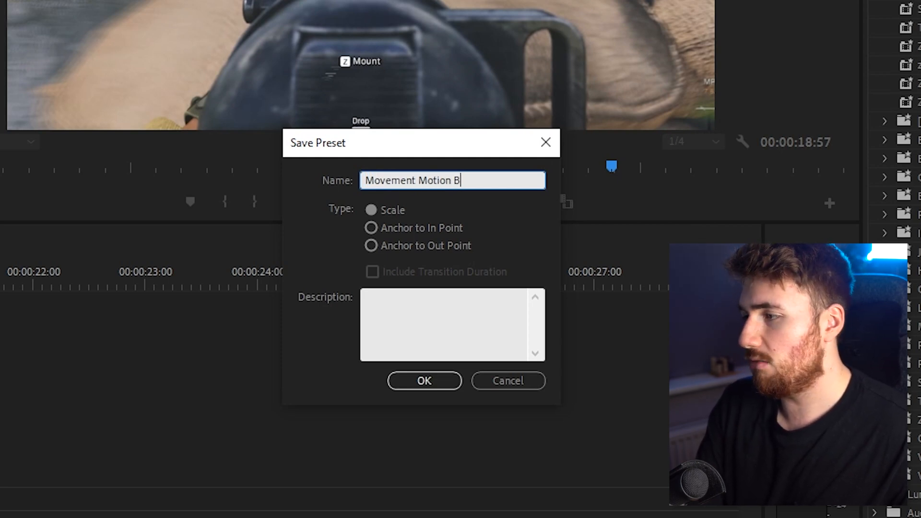
type("lur")
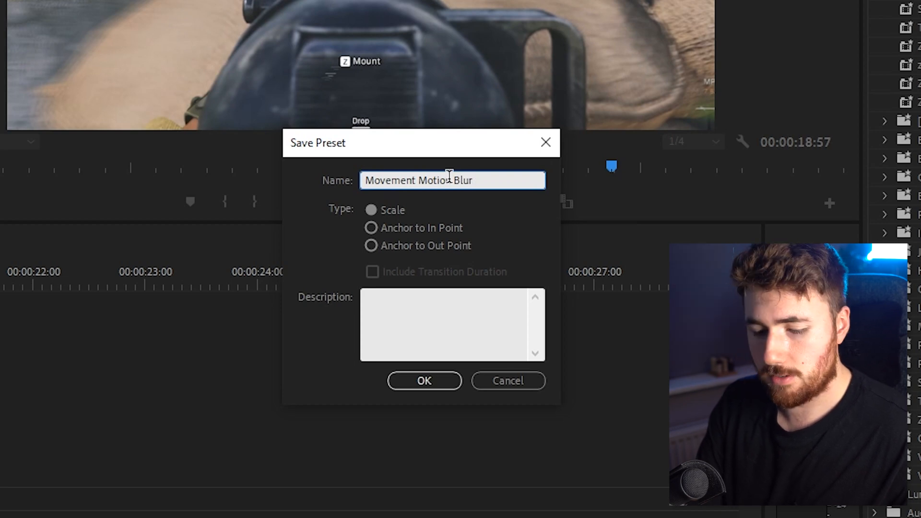
left_click(423, 381)
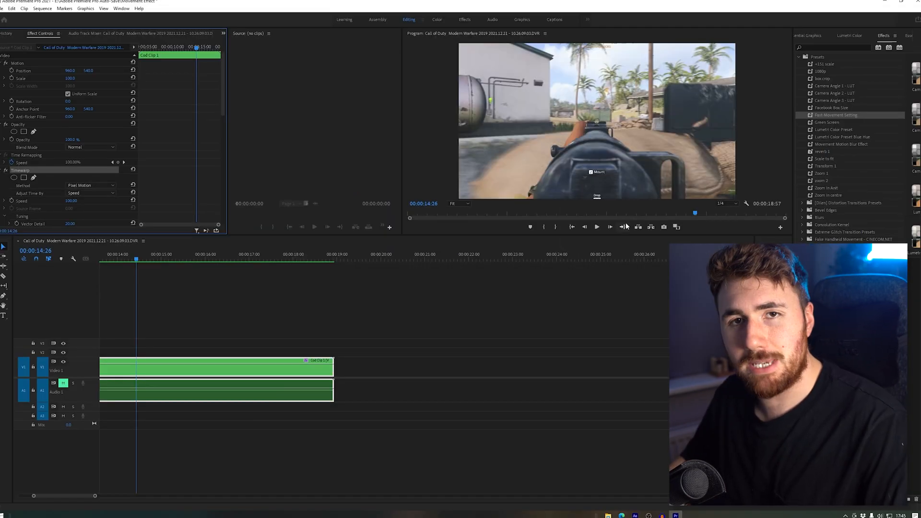
mouse_move(187, 187)
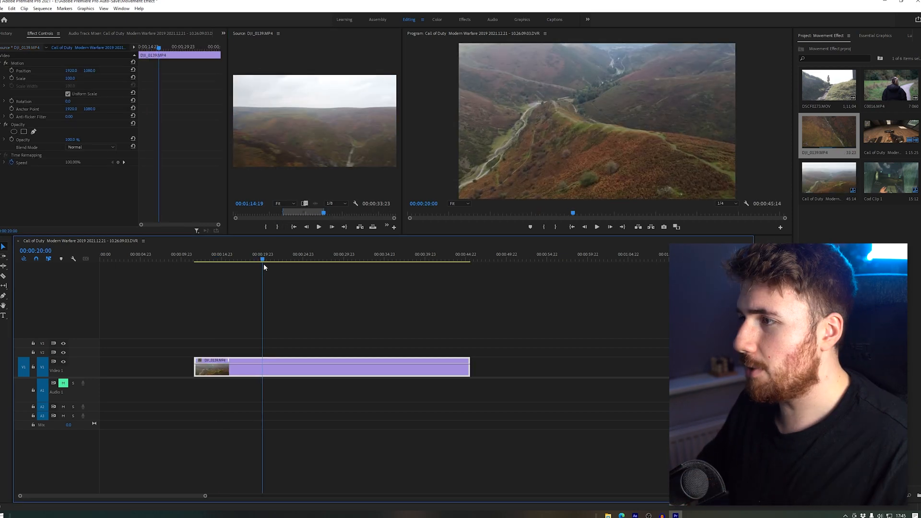
Step: Place DJI_0139.MP4 on the timeline and select it
left_click(339, 260)
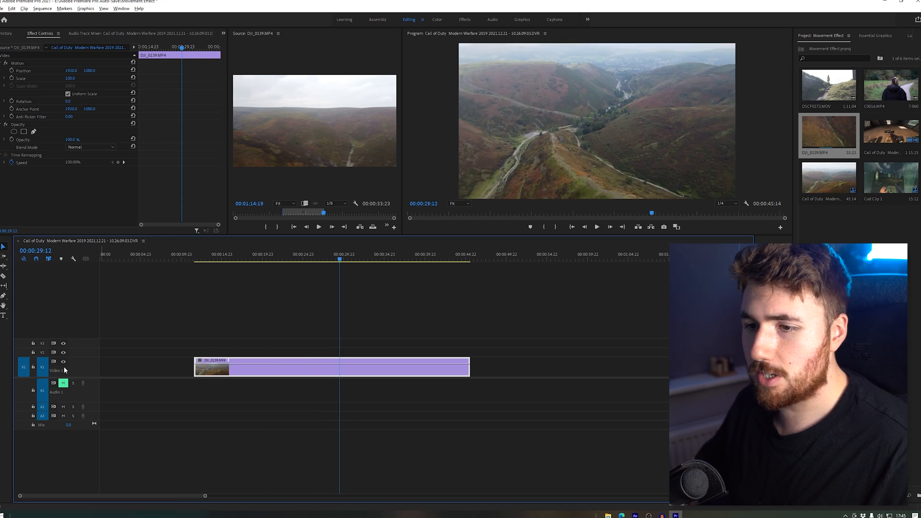
Step: Show the clip's Time Remapping speed line and position the playhead near 18 seconds for a keyframe
right_click(211, 359)
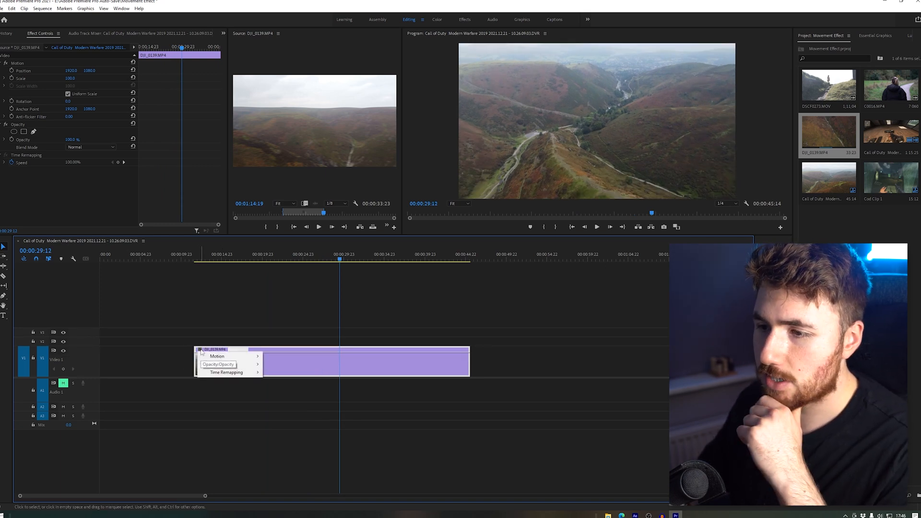
mouse_move(227, 372)
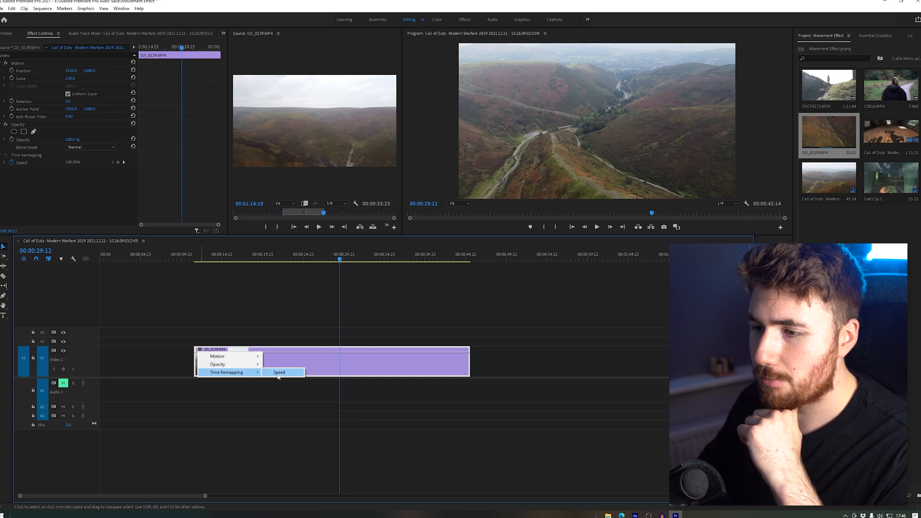
left_click(278, 372)
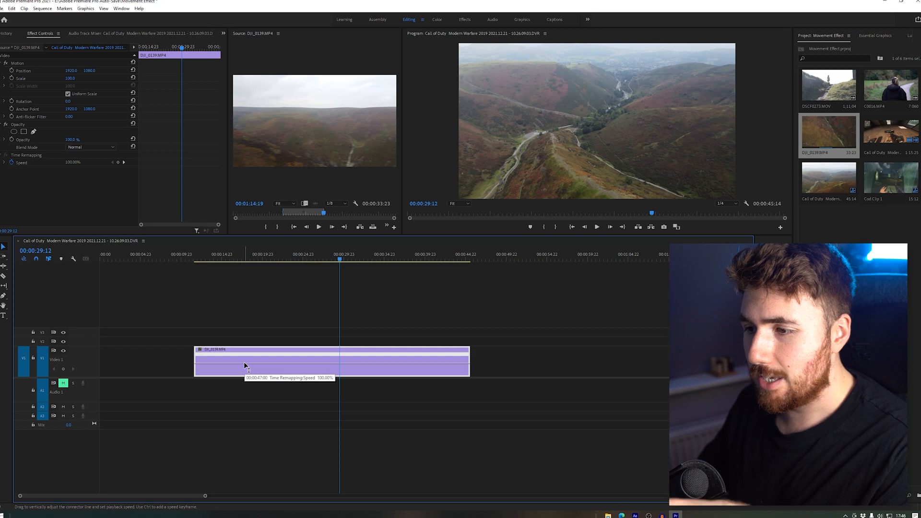
mouse_move(268, 366)
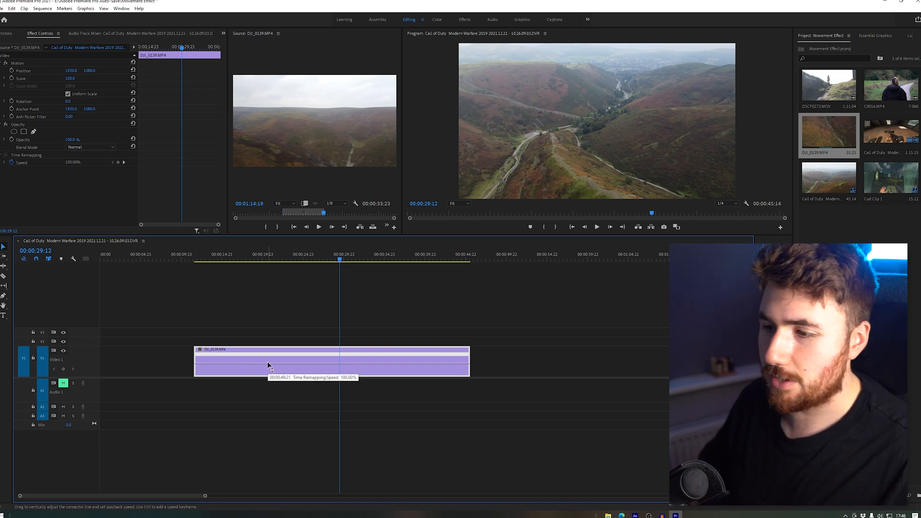
mouse_move(327, 365)
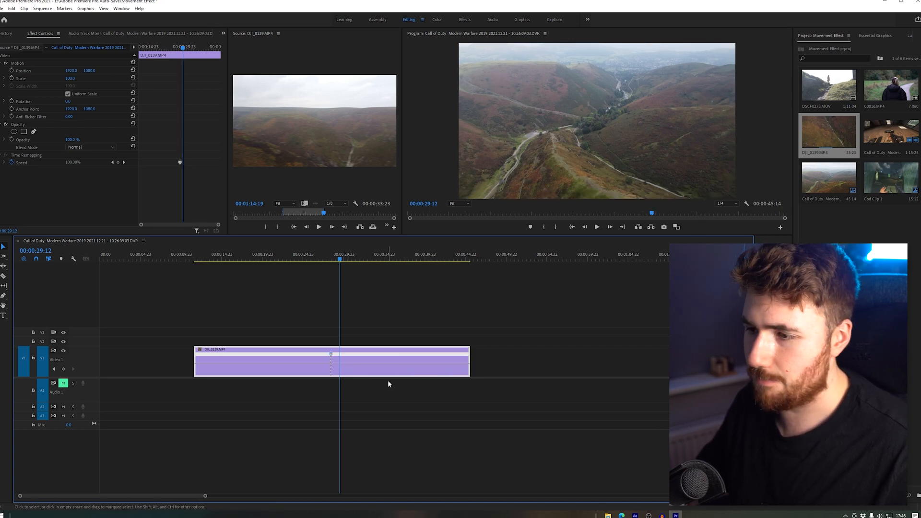
left_click(247, 260)
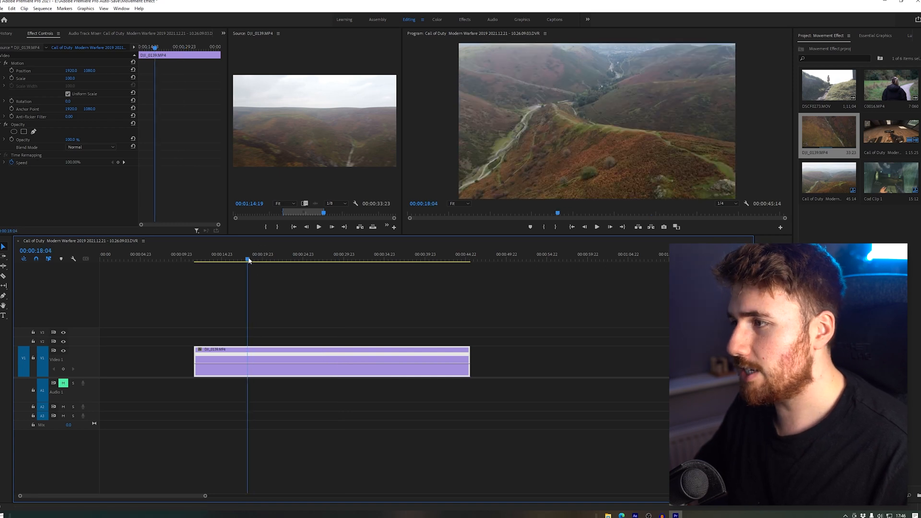
Step: Add a second speed keyframe near 24 seconds and ramp the speed up, shortening the clip to nine seconds
left_click(304, 261)
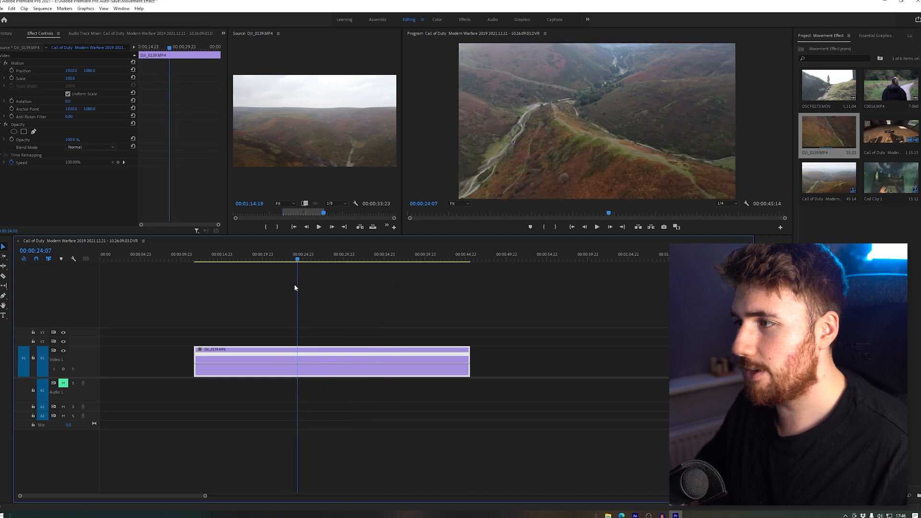
left_click(257, 253)
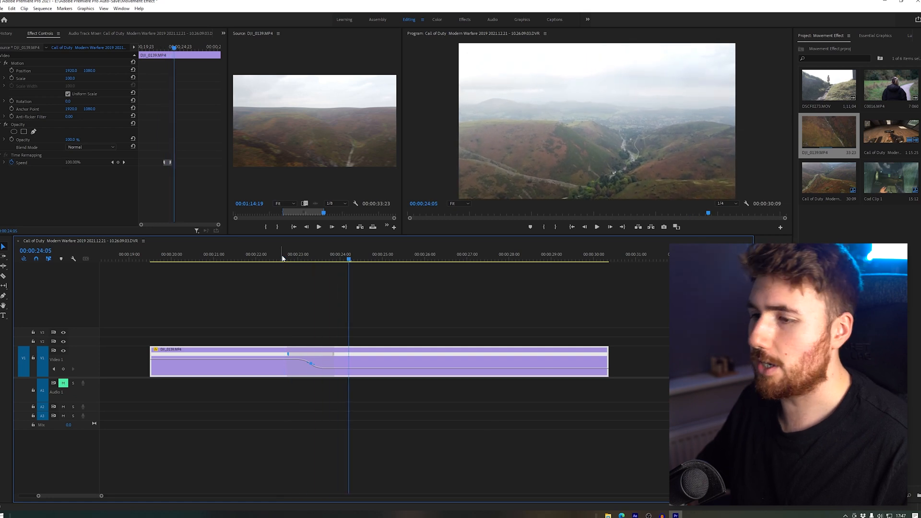
left_click(202, 253)
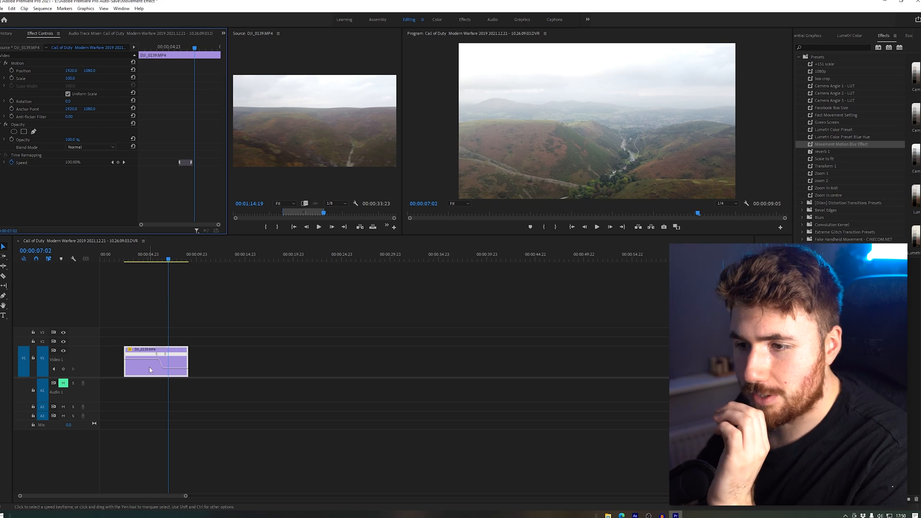
Step: Nest the drone clip and drop the Movement Motion Blur Effect preset onto the nested sequence
right_click(150, 370)
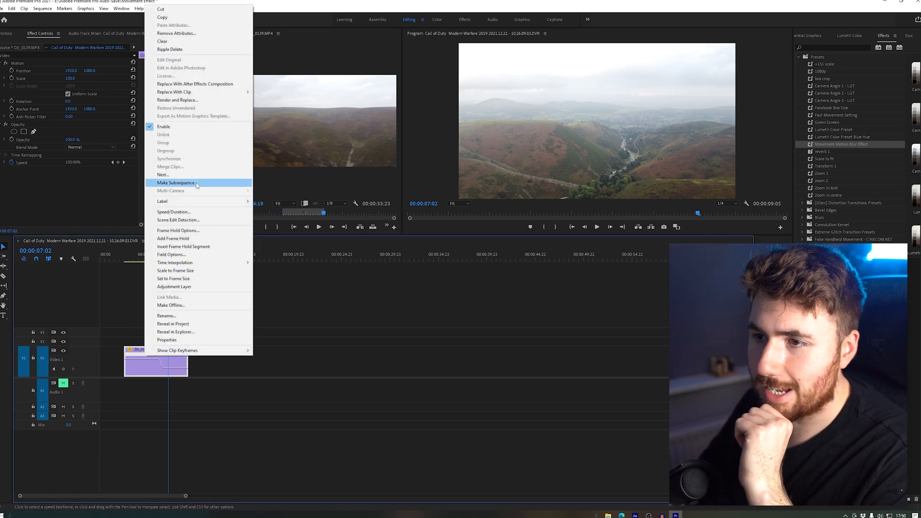
left_click(175, 182)
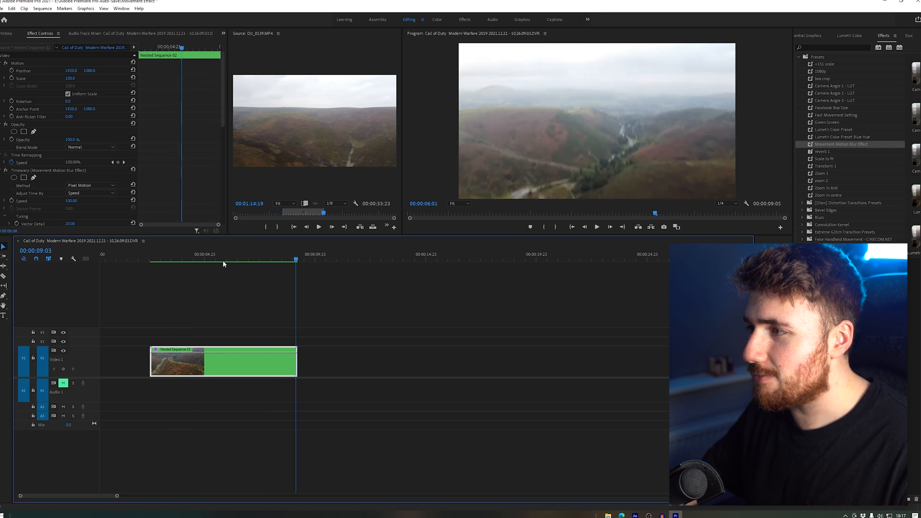
left_click(171, 260)
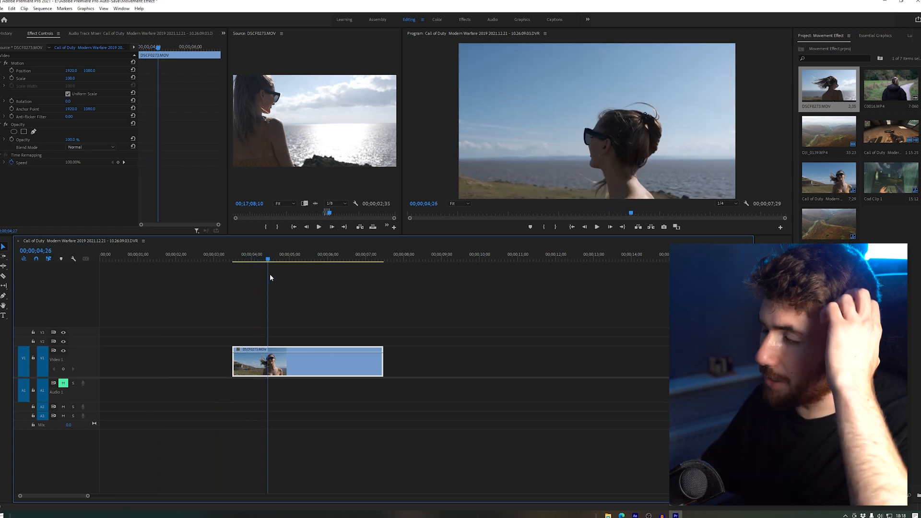
Step: Show Time Remapping > Speed on the handheld clip and add speed keyframes to slow its middle stretch
right_click(277, 362)
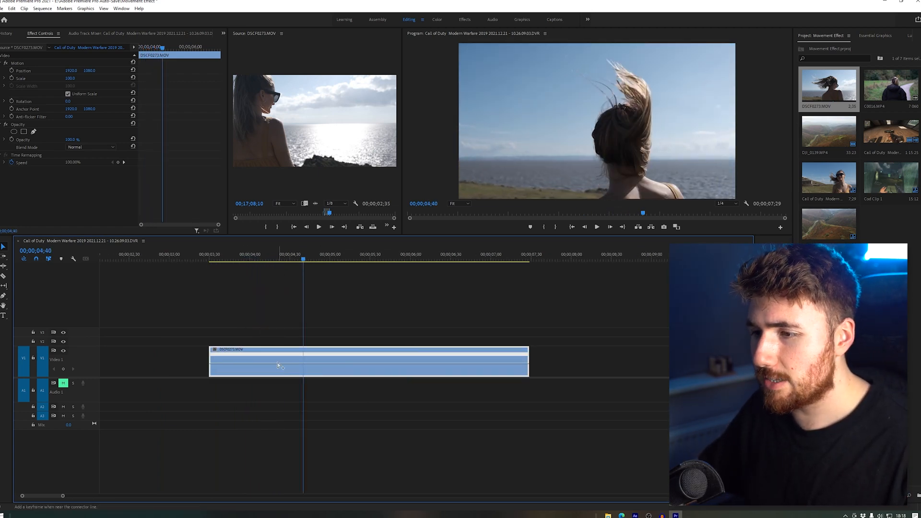
left_click(280, 258)
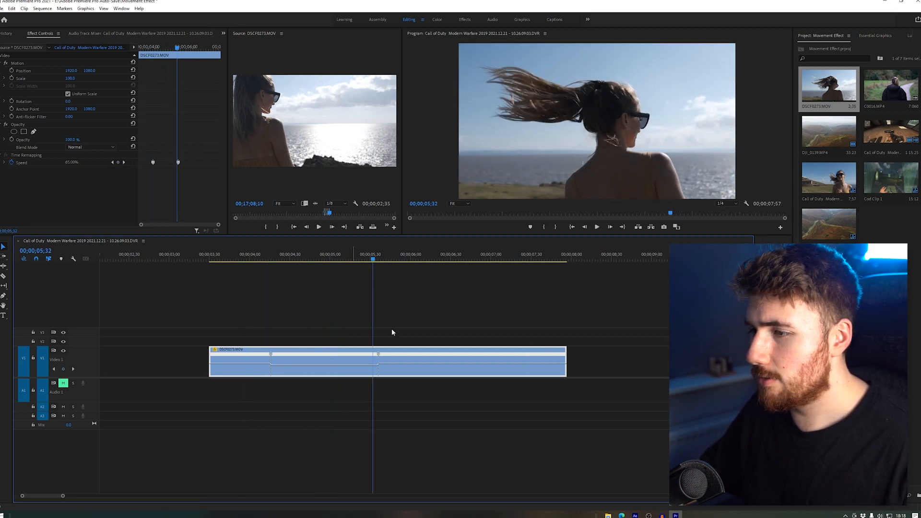
Step: Switch the handheld clip to Optical Flow and shape its speed into smooth ramps peaking at 172%
right_click(293, 358)
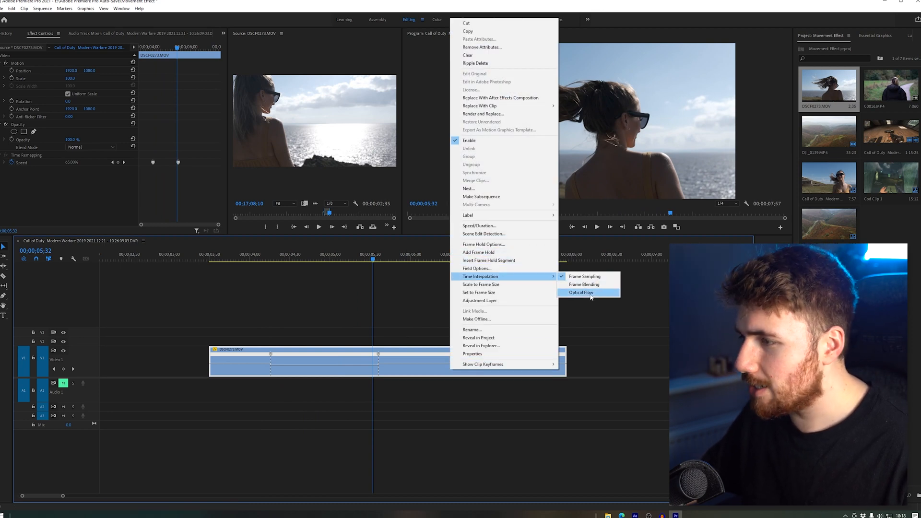
left_click(581, 293)
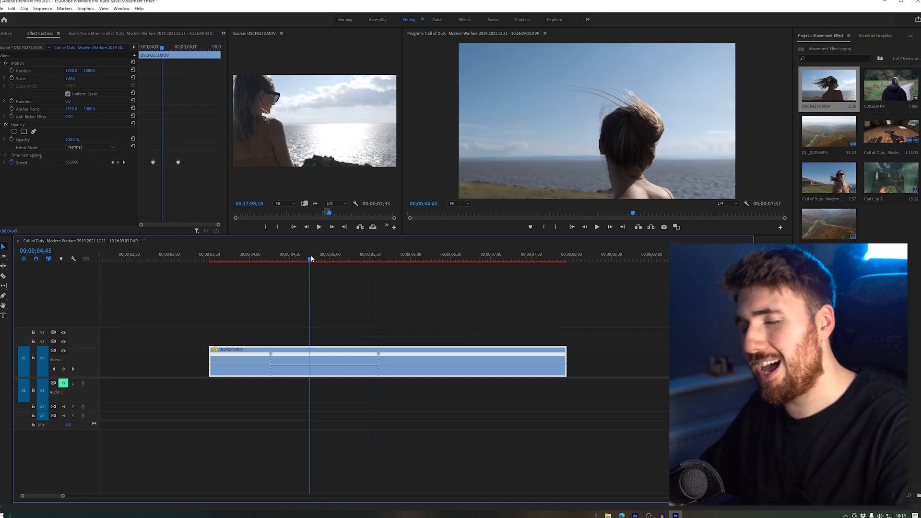
left_click(255, 260)
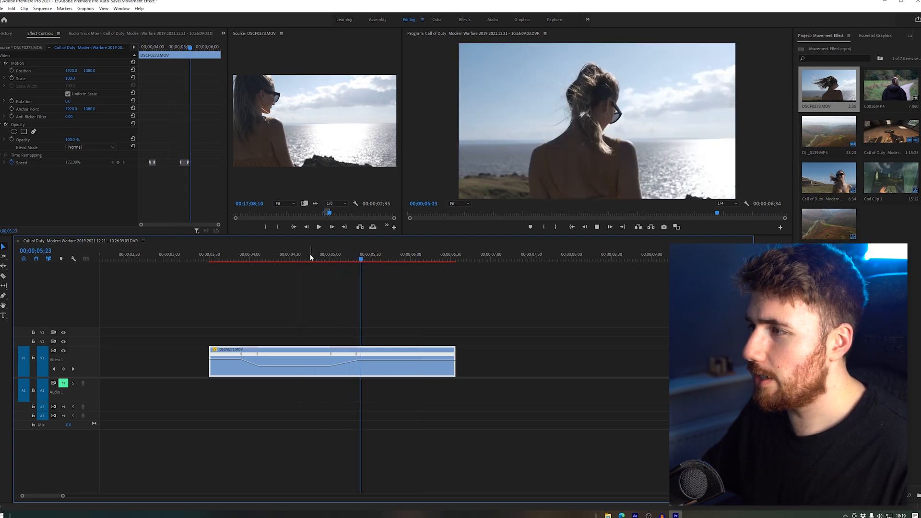
Step: Nest the handheld clip as Nested Sequence 03 and apply the Movement Motion Blur Effect preset
right_click(270, 358)
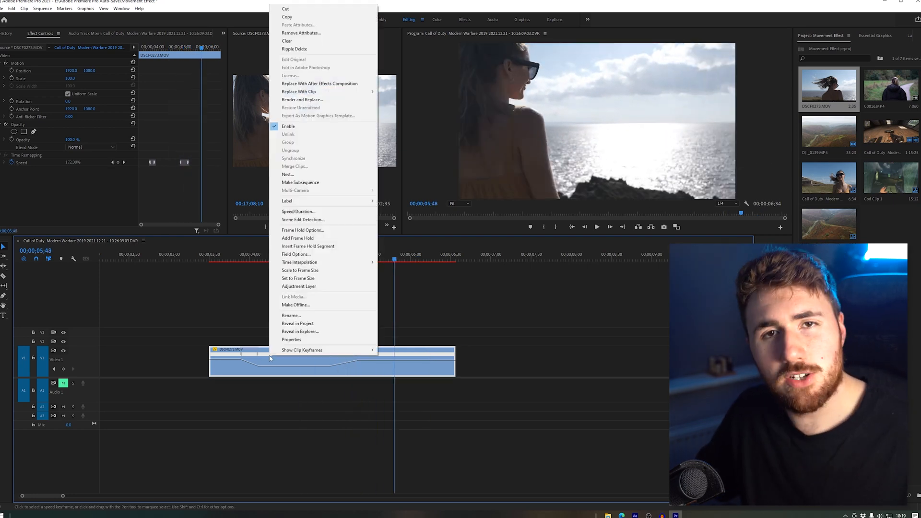
mouse_move(310, 175)
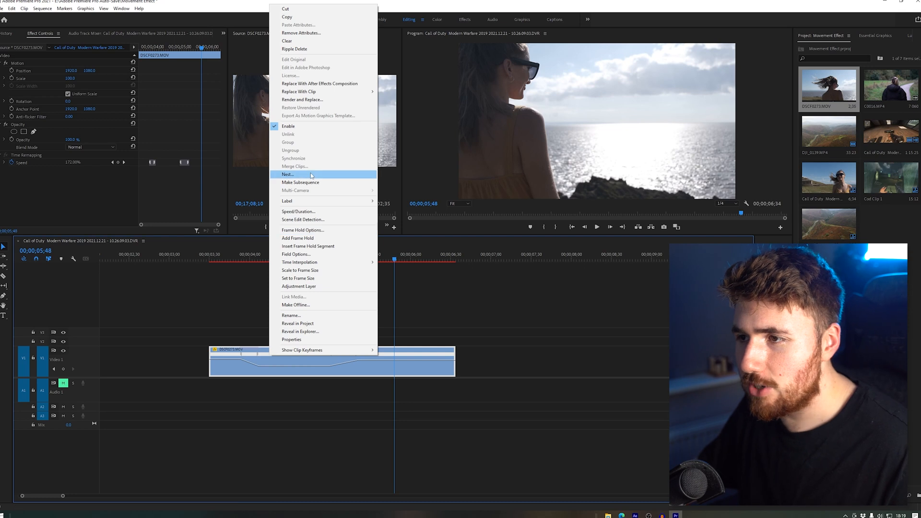
left_click(287, 174)
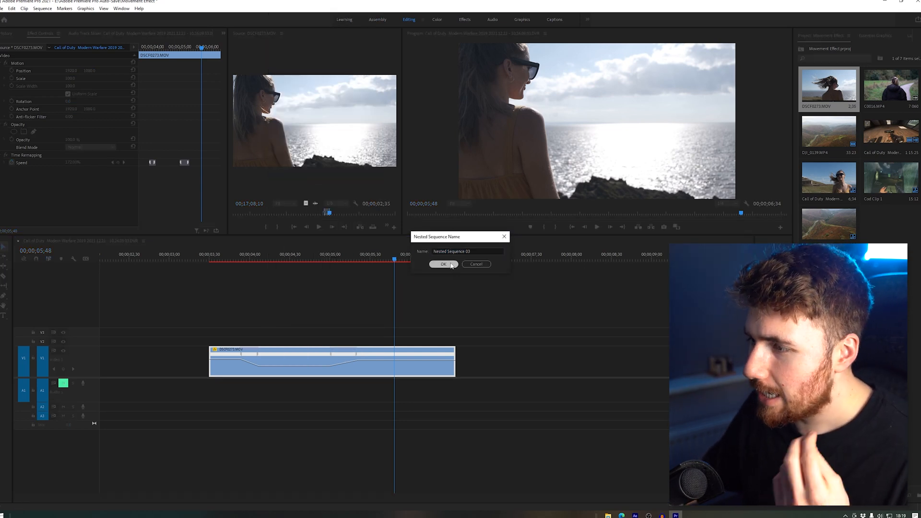
left_click(444, 264)
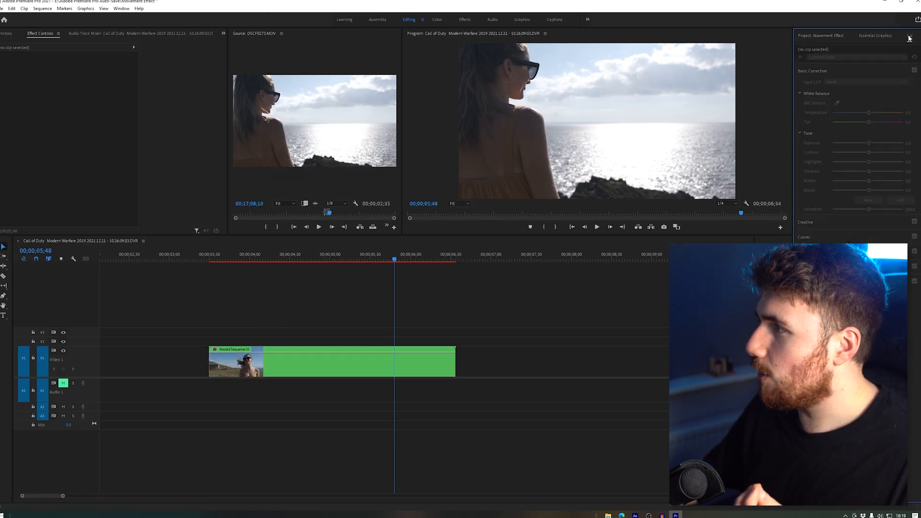
left_click(906, 36)
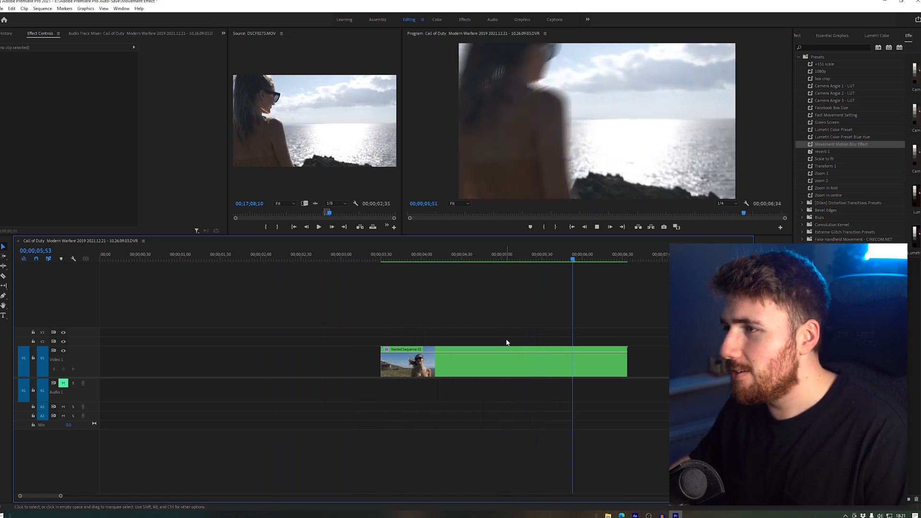
left_click(502, 362)
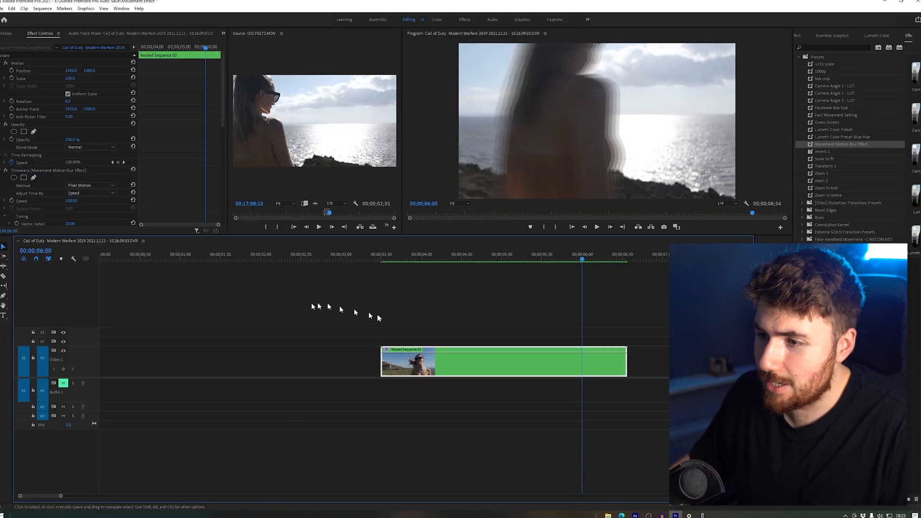
mouse_move(329, 324)
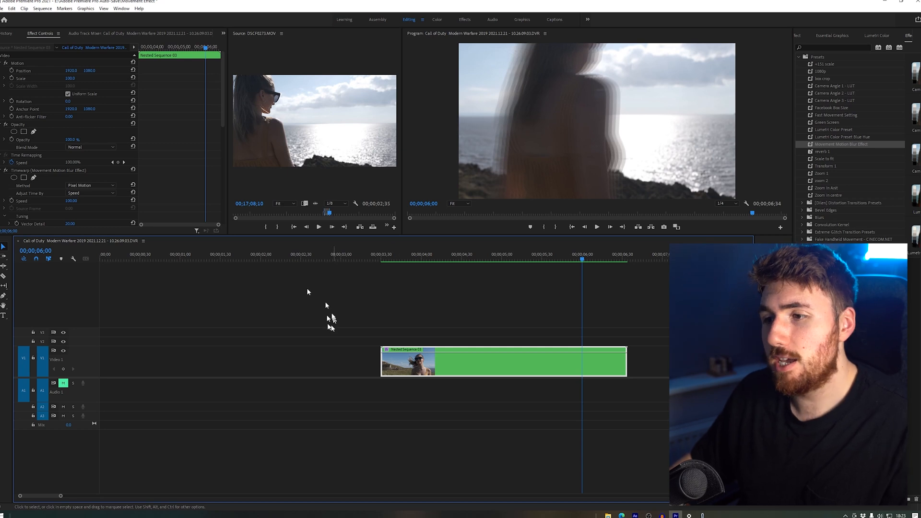
mouse_move(240, 294)
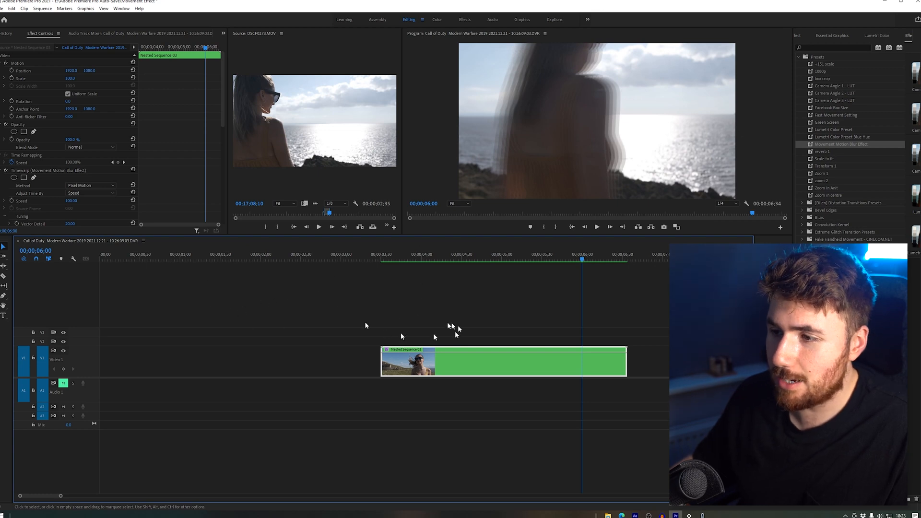
mouse_move(341, 300)
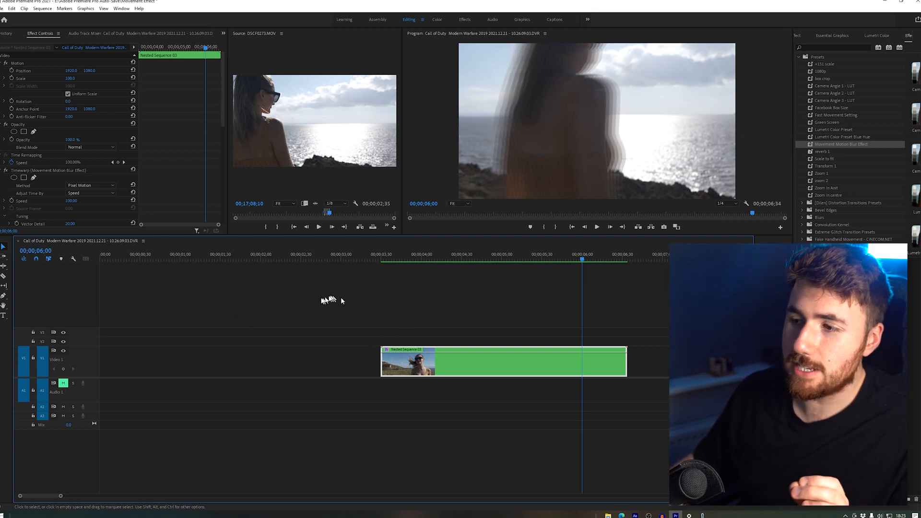
mouse_move(213, 296)
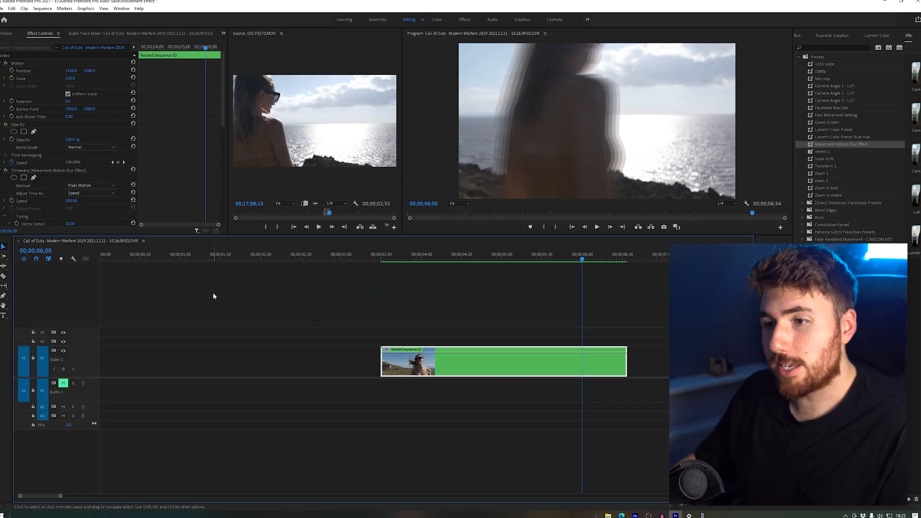
mouse_move(346, 305)
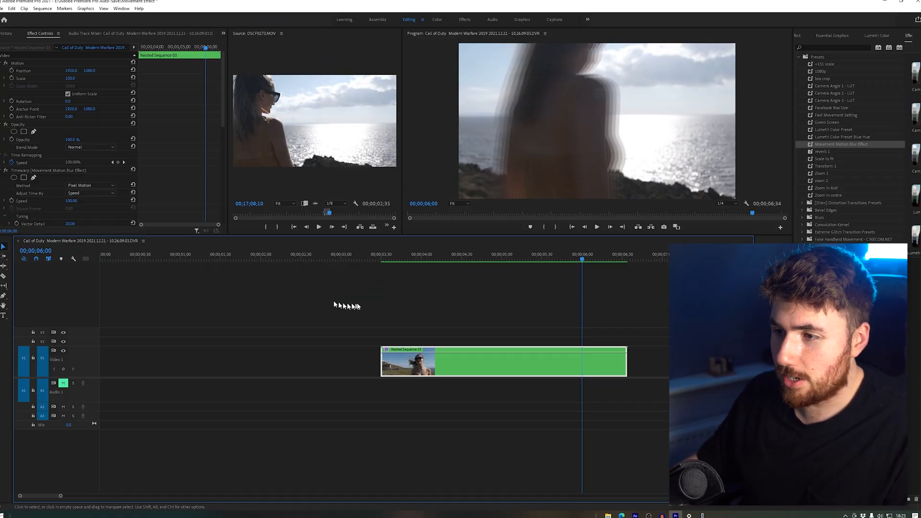
mouse_move(641, 339)
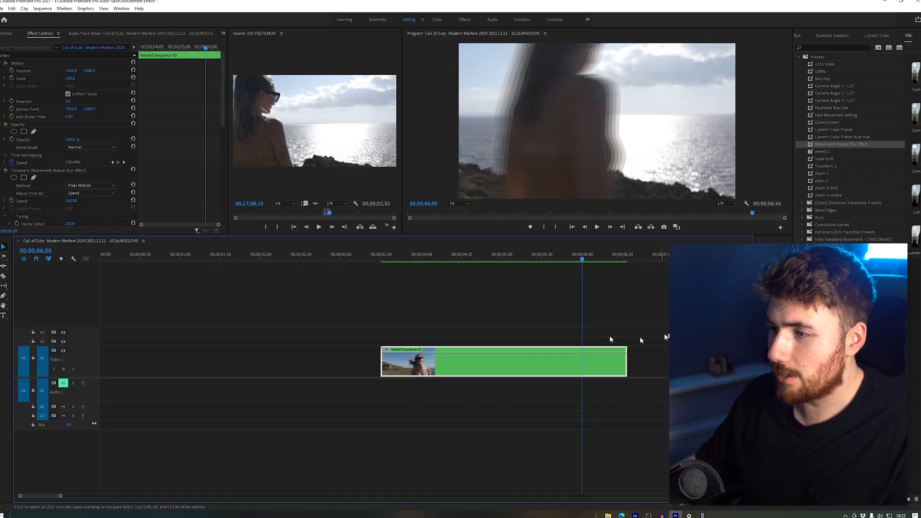